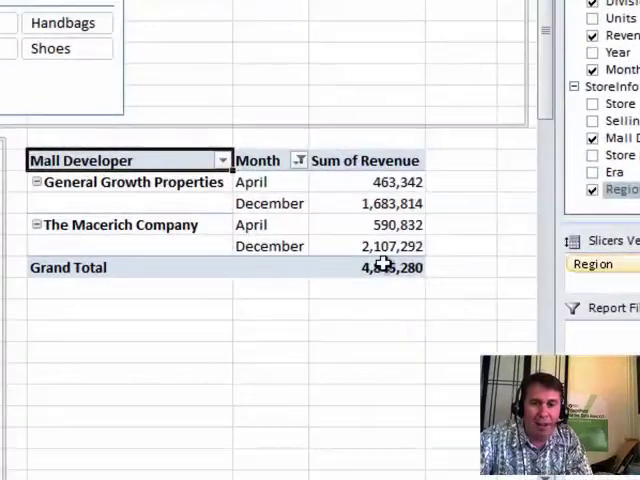
{"action": "mouse_move", "coordinate": [384, 264]}
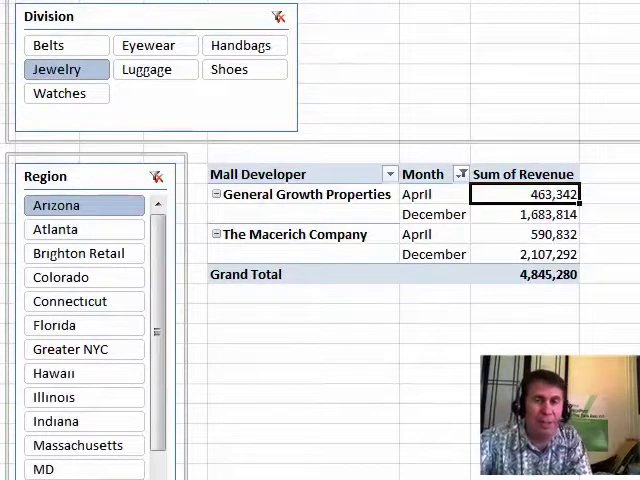
{"action": "mouse_move", "coordinate": [458, 372]}
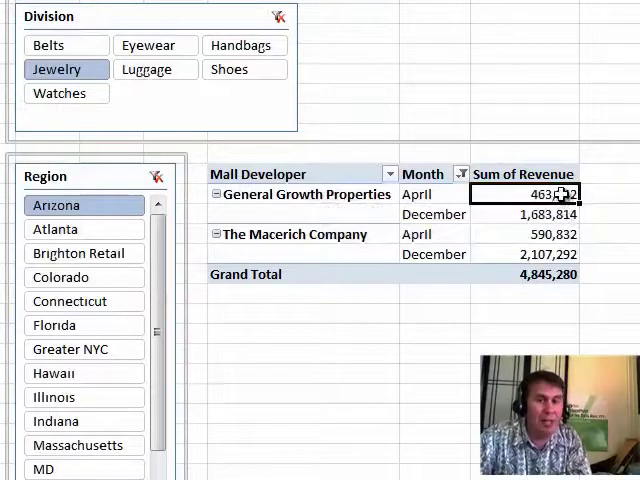
{"action": "mouse_move", "coordinate": [556, 194]}
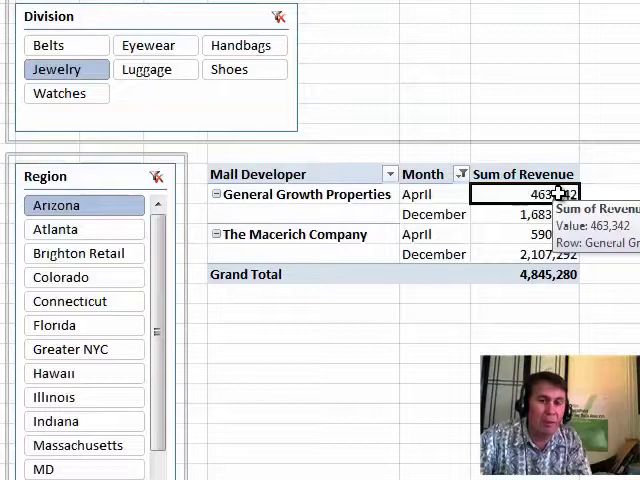
{"action": "mouse_move", "coordinate": [310, 194]}
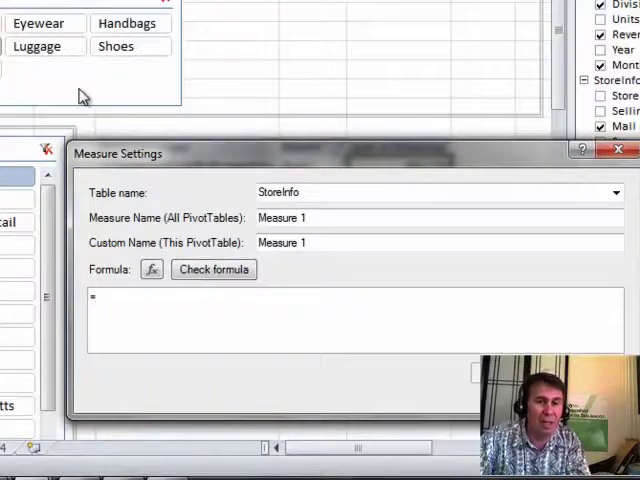
Enter 'Handbags' as the measure name and move to the formula box
{"action": "left_click", "coordinate": [320, 216]}
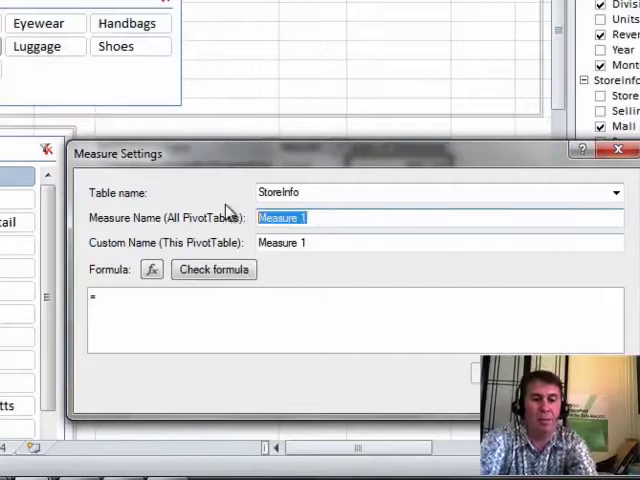
{"action": "type", "text": "Handbags"}
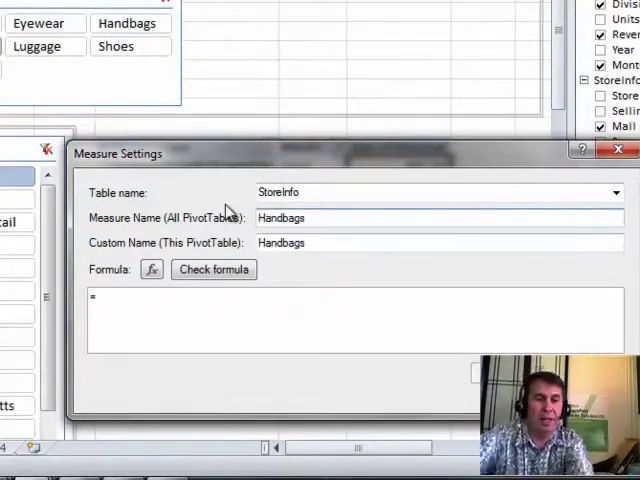
{"action": "left_click", "coordinate": [110, 298]}
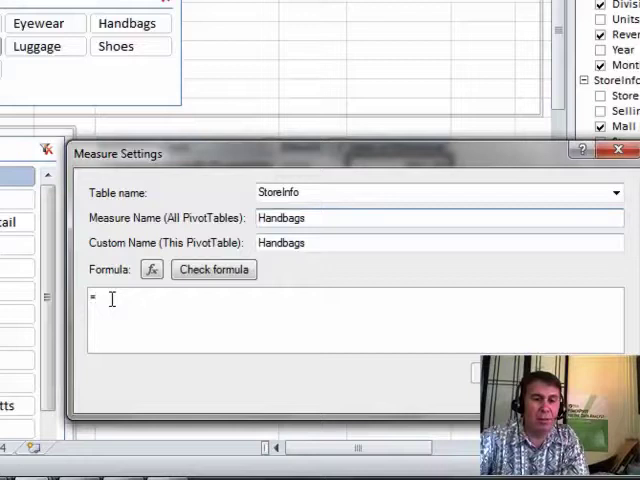
Enter =CALCULATE(Sum(demo[Revenue]), picking CALCULATE and demo[Revenue] from IntelliSense
{"action": "type", "text": "cl"}
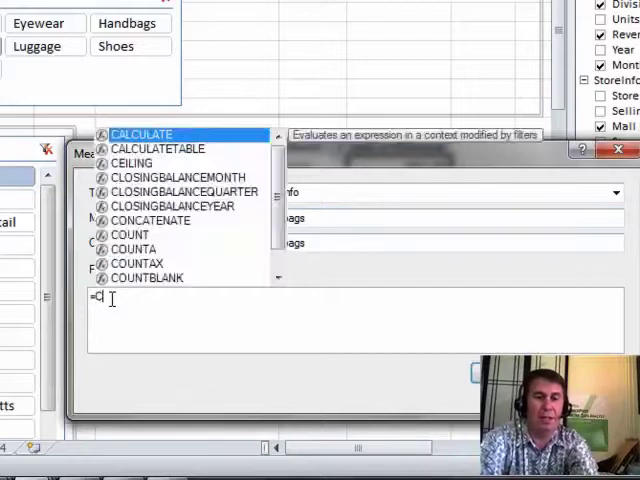
{"action": "type", "text": "a"}
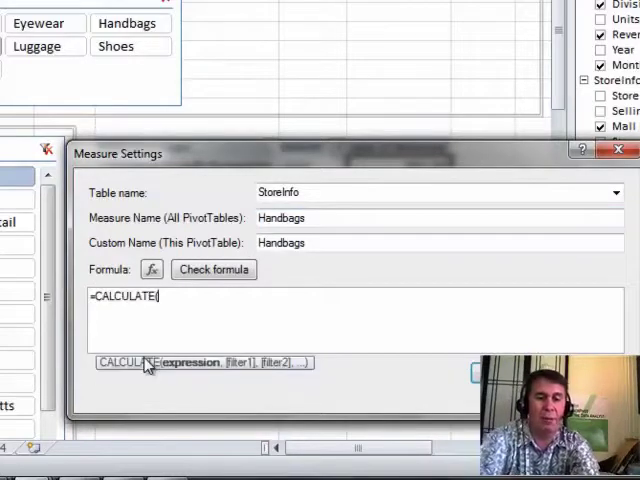
{"action": "type", "text": "Sum("}
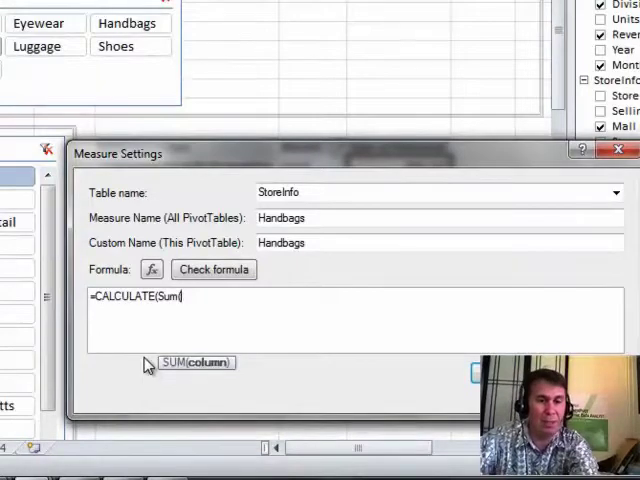
{"action": "type", "text": "de"}
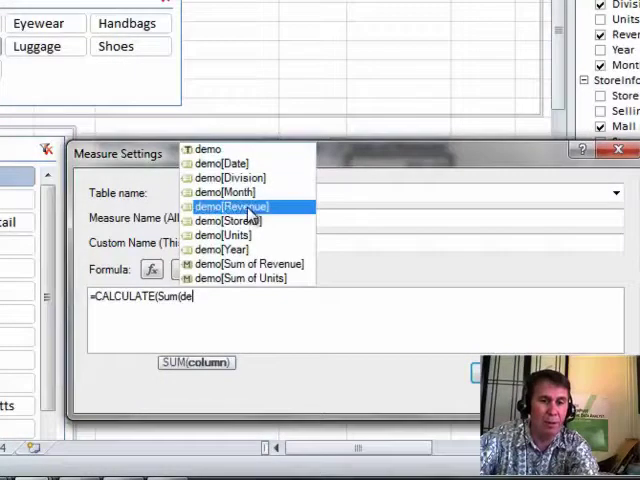
{"action": "left_click", "coordinate": [240, 206]}
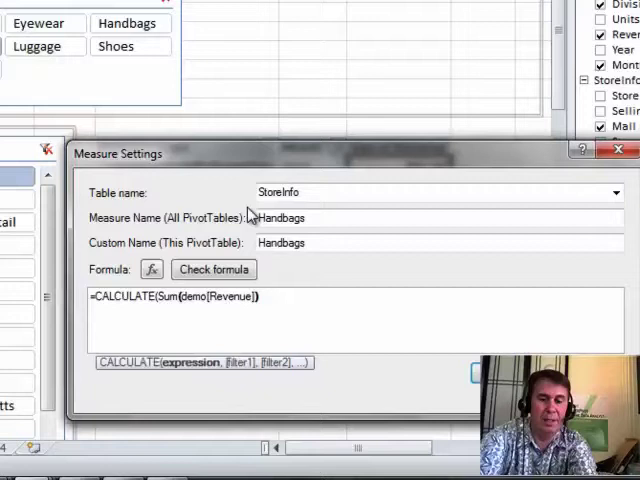
{"action": "type", "text": ","}
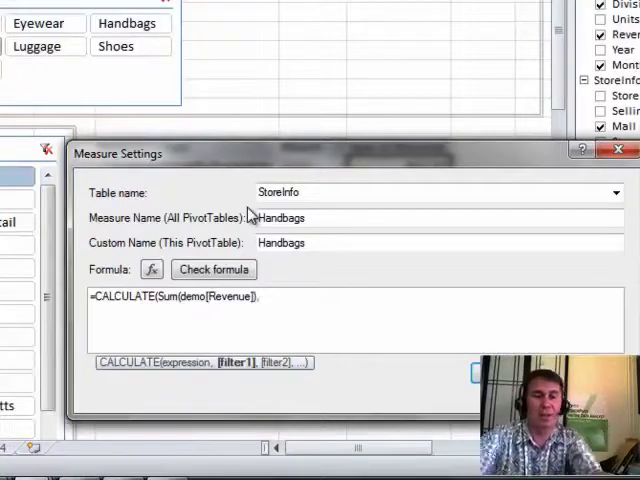
Finish the formula with the filter demo[Division]="Handbags")
{"action": "type", "text": ",demo[Division]=\""}
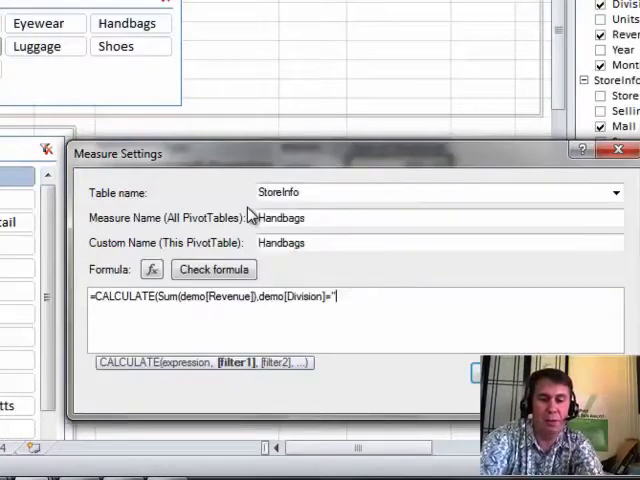
{"action": "type", "text": "Hand"}
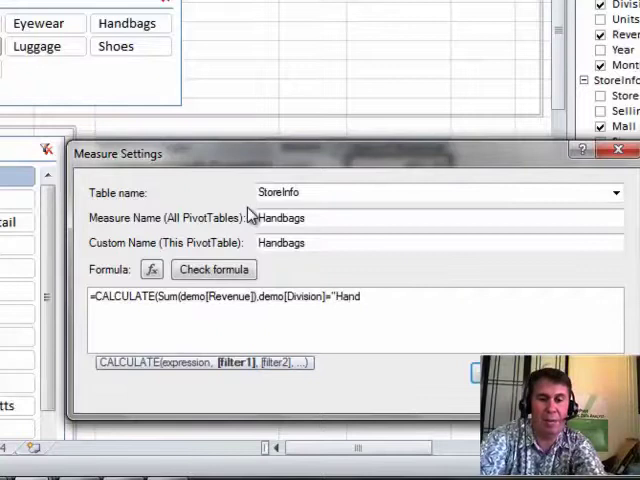
{"action": "type", "text": "bags\")"}
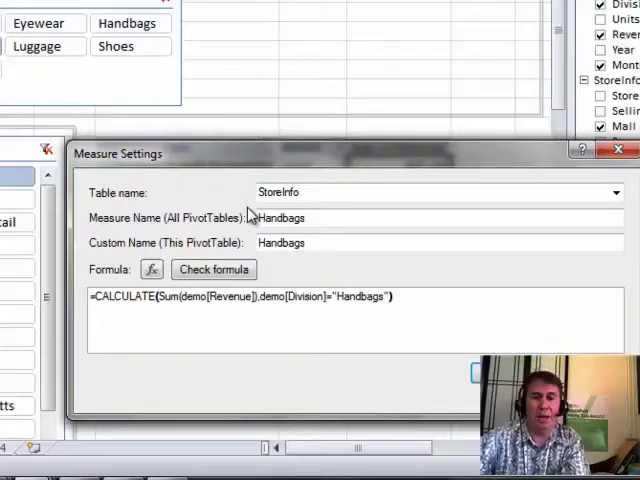
{"action": "mouse_move", "coordinate": [248, 218]}
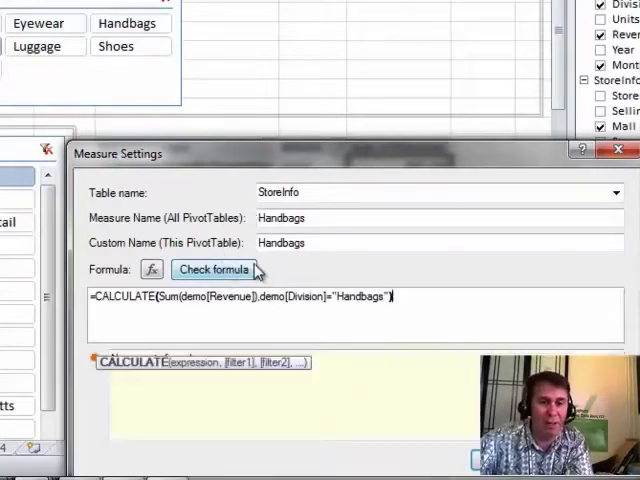
{"action": "mouse_move", "coordinate": [264, 272]}
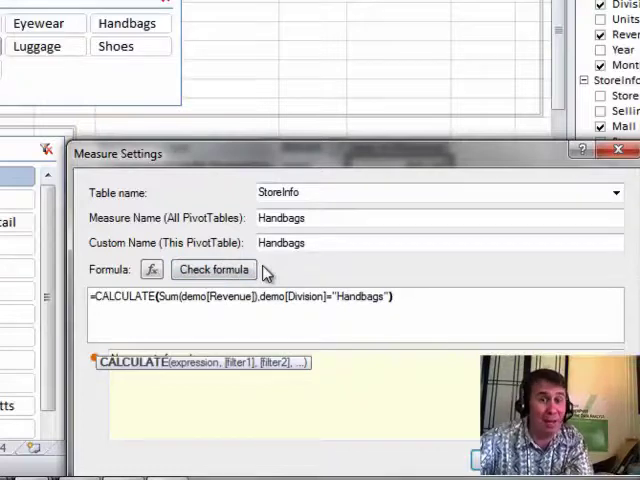
{"action": "mouse_move", "coordinate": [98, 356]}
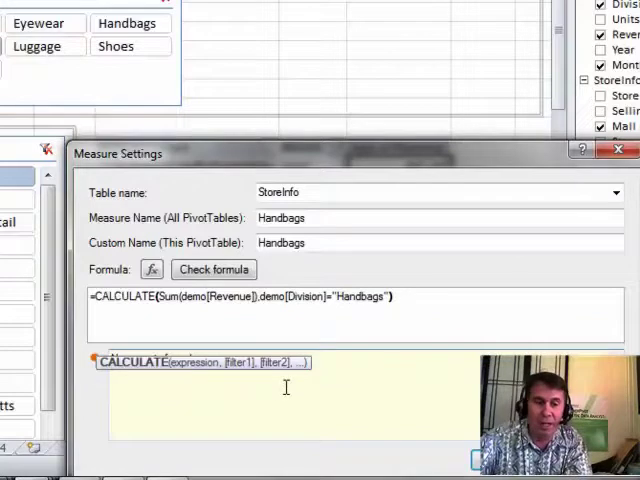
{"action": "mouse_move", "coordinate": [266, 380]}
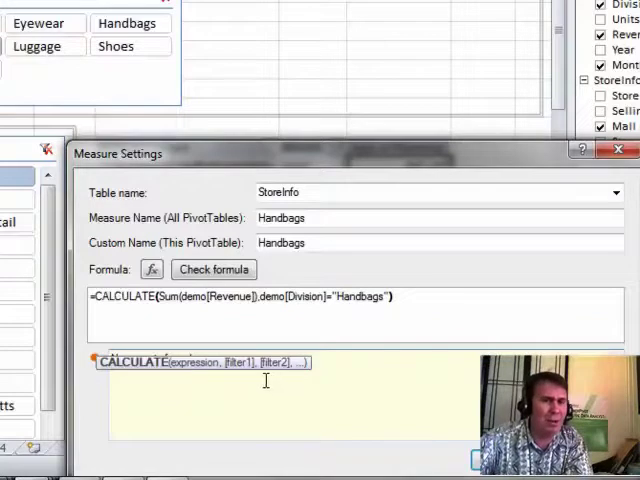
Run Check formula on the Handbags measure and review the result
{"action": "left_click", "coordinate": [212, 268]}
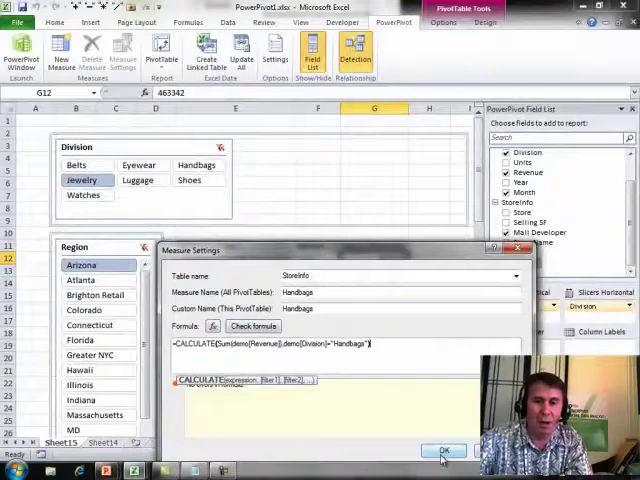
Confirm the Measure Settings dialog so Handbags appears beside Sum of Revenue
{"action": "left_click", "coordinate": [440, 450]}
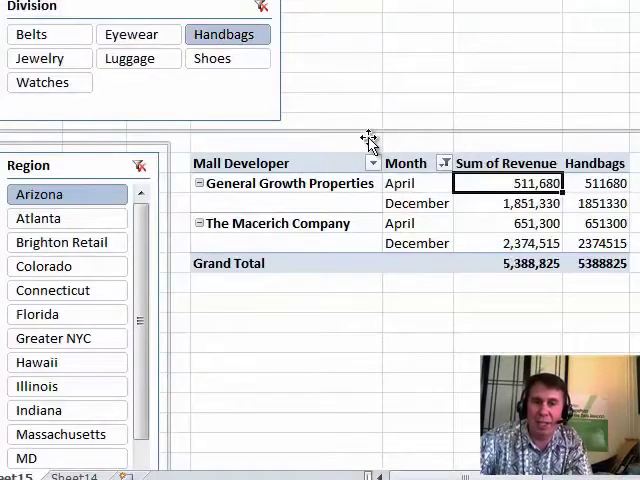
{"action": "mouse_move", "coordinate": [592, 244]}
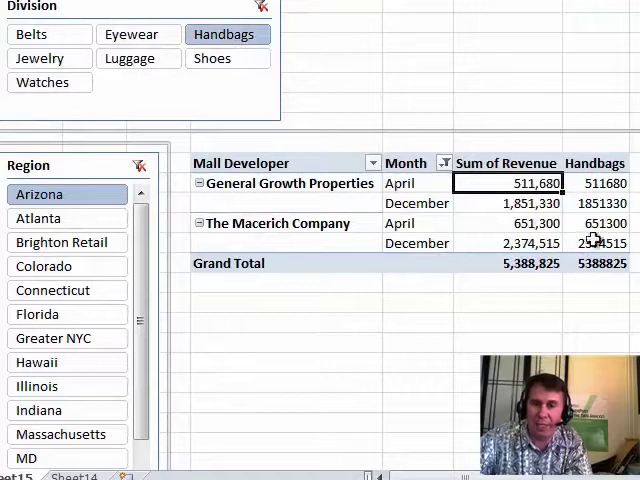